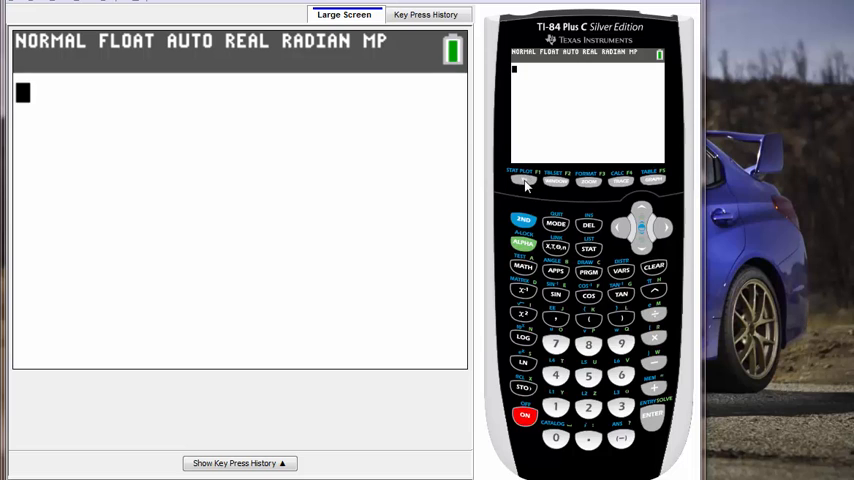
- Show the scatter-plot graph, then bring up the Y= list with Y1 as X−2
left_click(521, 178)
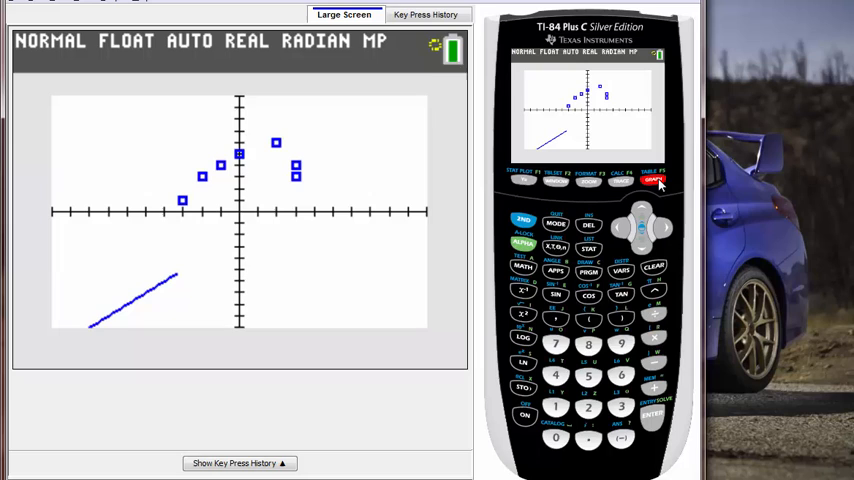
left_click(654, 181)
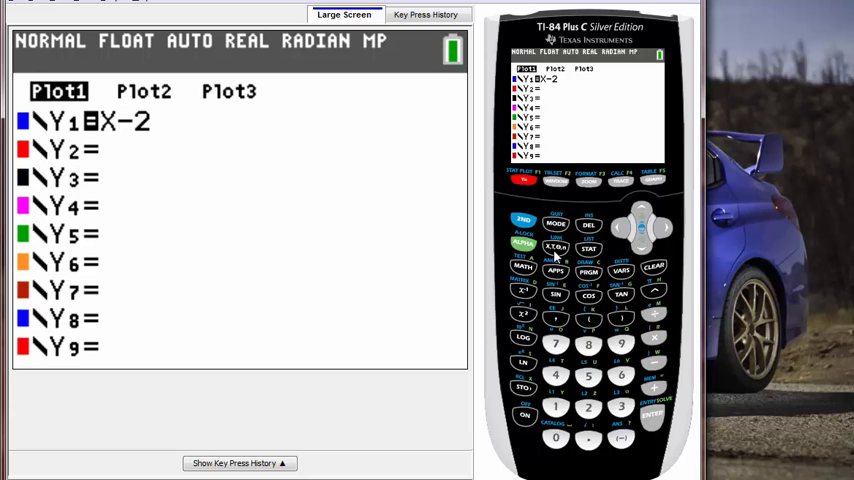
- Rewrite Y1 as X²−1 and bring up the ZOOM menu
left_click(522, 314)
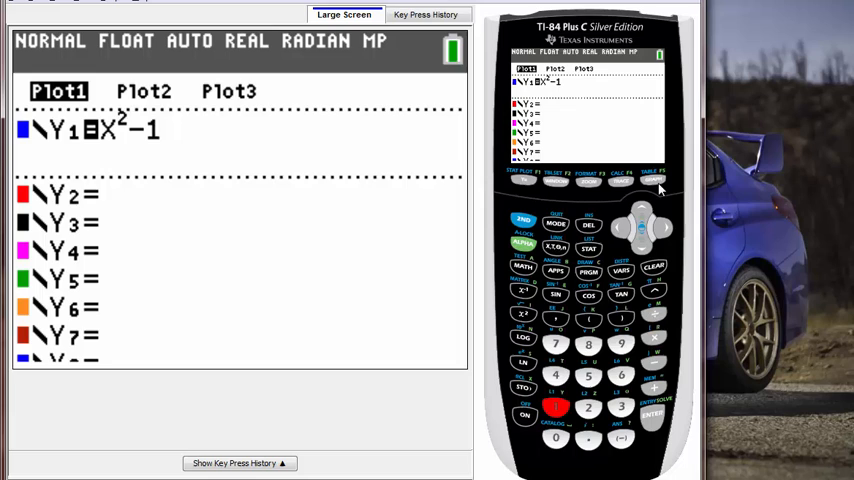
left_click(653, 180)
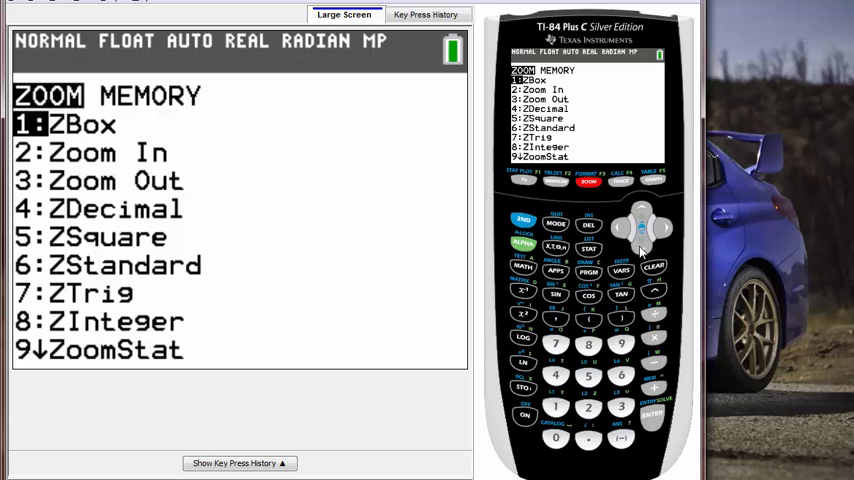
- Apply a zoom option to graph X²−1 over the blue scatter boxes
key("down")
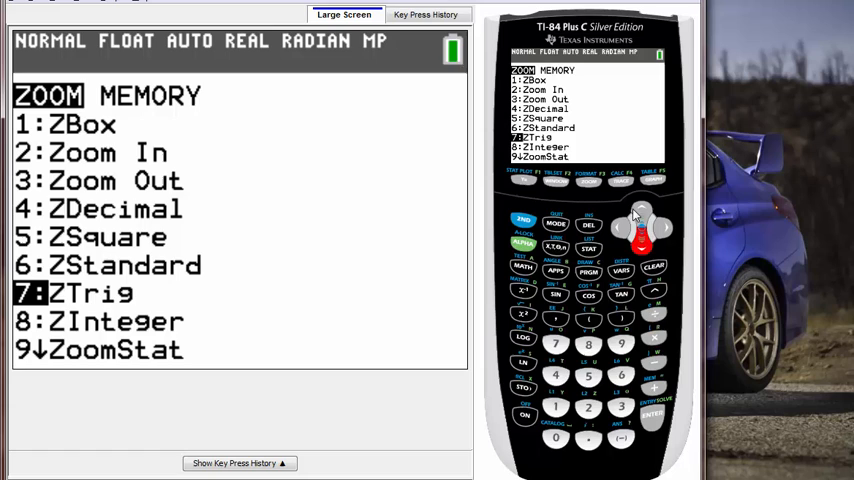
left_click(672, 414)
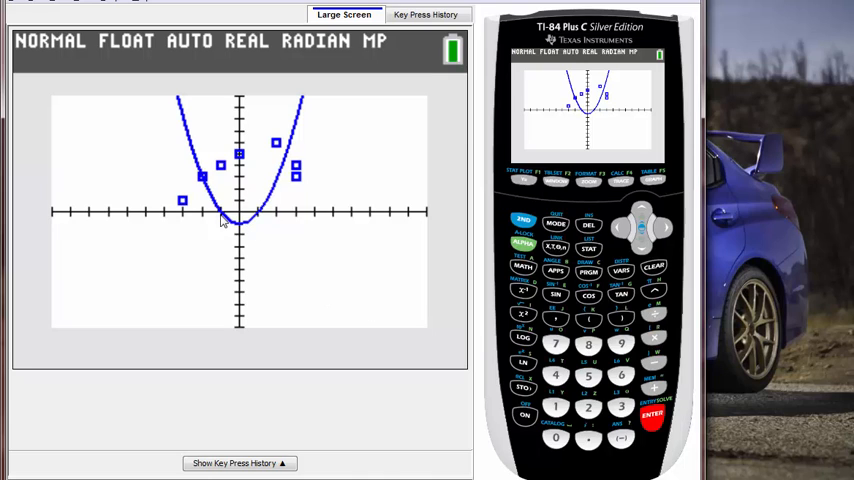
mouse_move(330, 198)
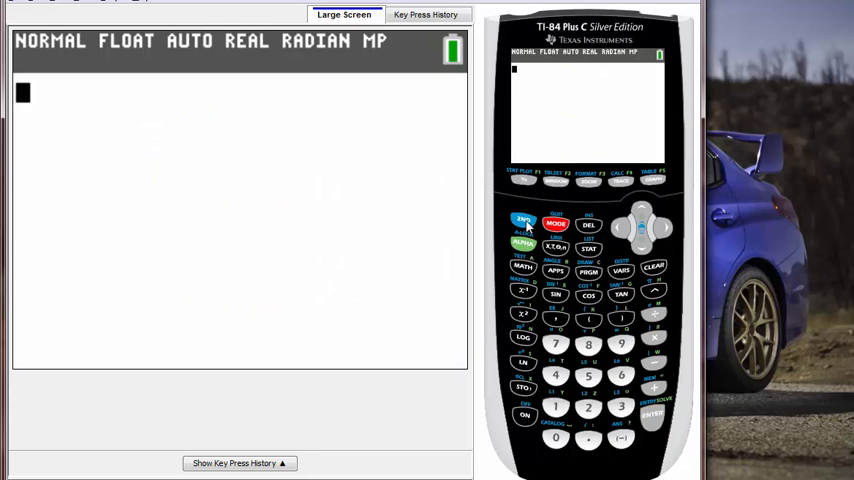
mouse_move(532, 205)
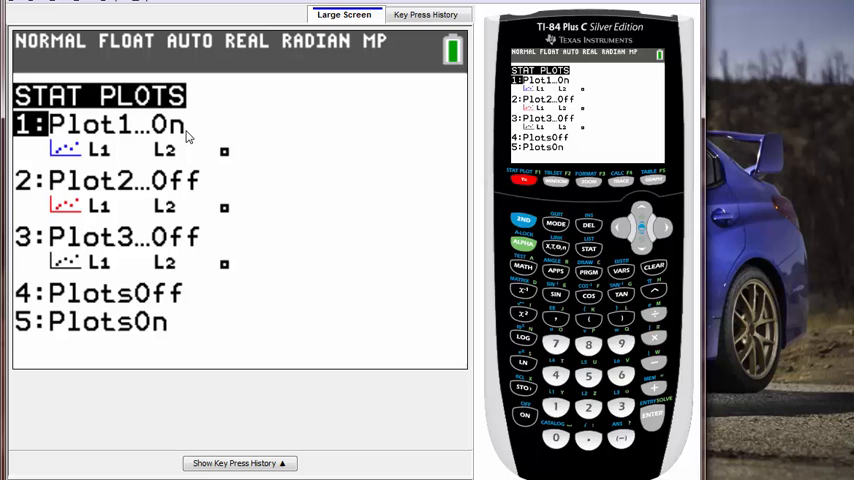
mouse_move(290, 150)
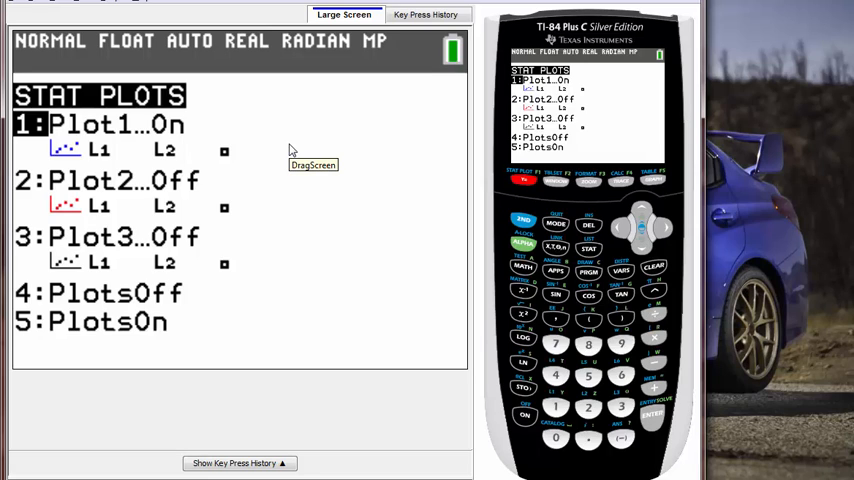
mouse_move(291, 149)
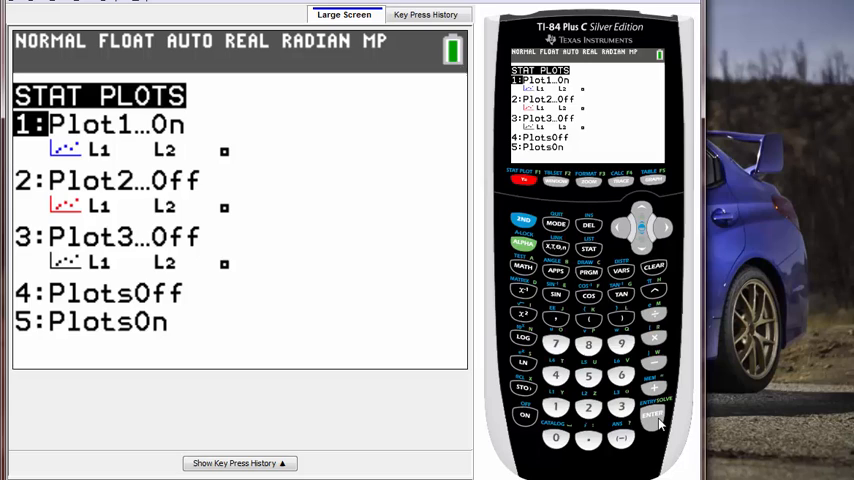
mouse_move(655, 277)
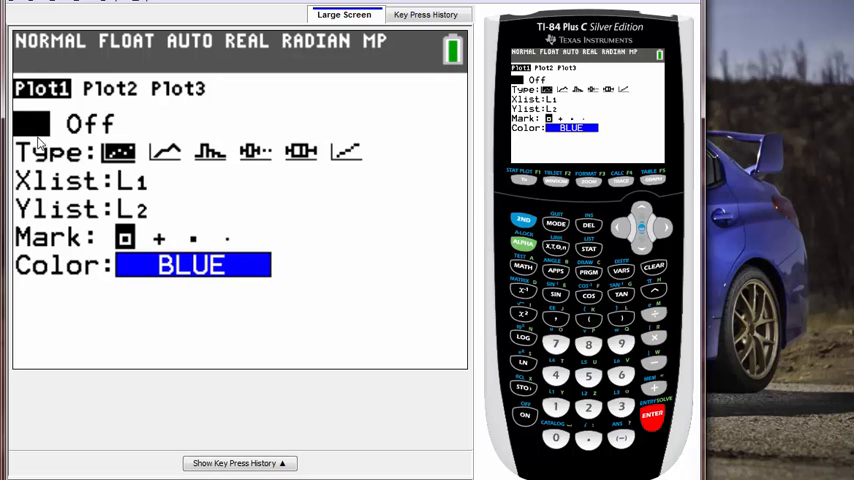
- Set Plot1 to Off and quit to the home screen
left_click(30, 123)
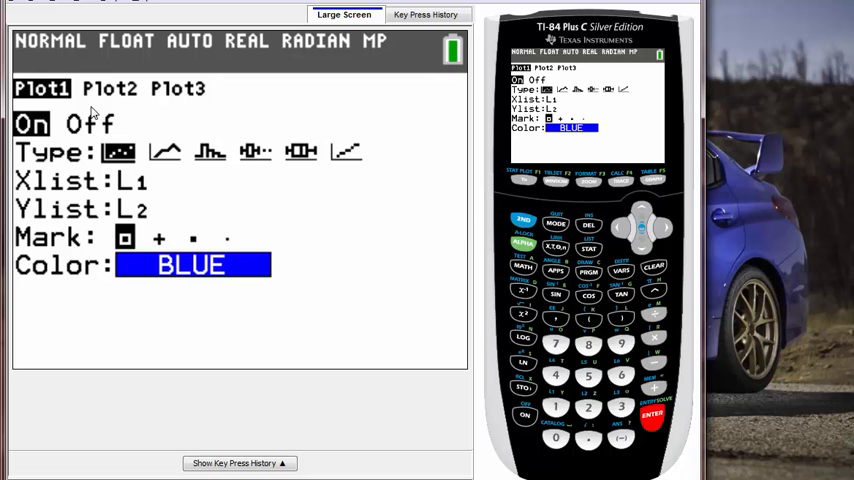
mouse_move(210, 152)
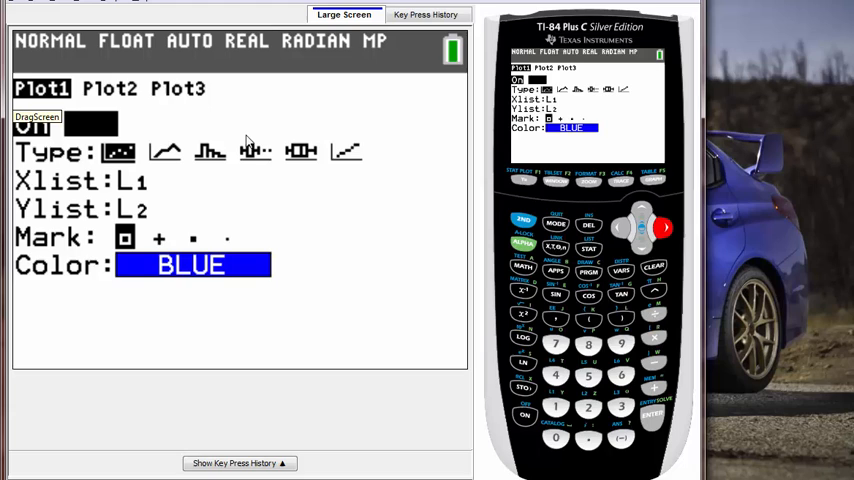
mouse_move(180, 127)
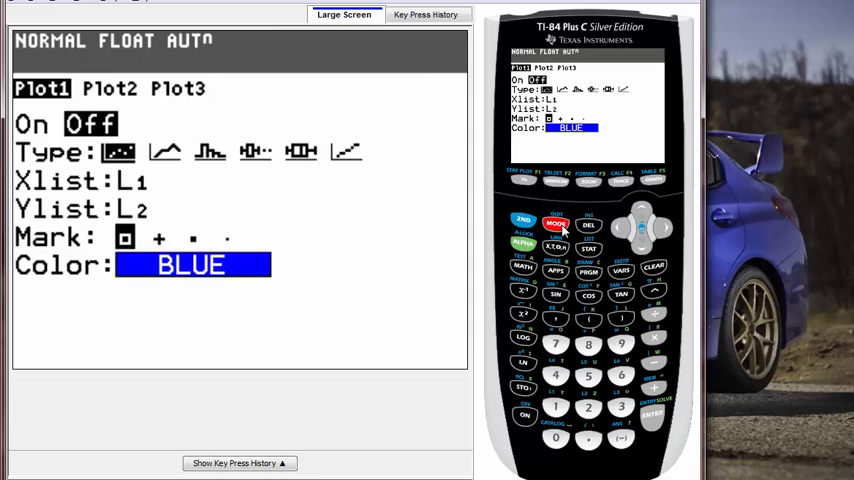
left_click(553, 224)
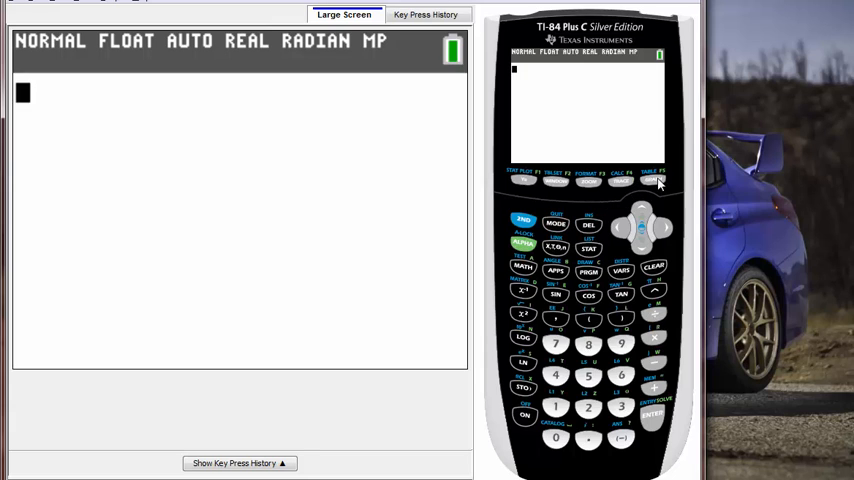
- Graph again to show only the axes, with no scatter-plot boxes
left_click(653, 182)
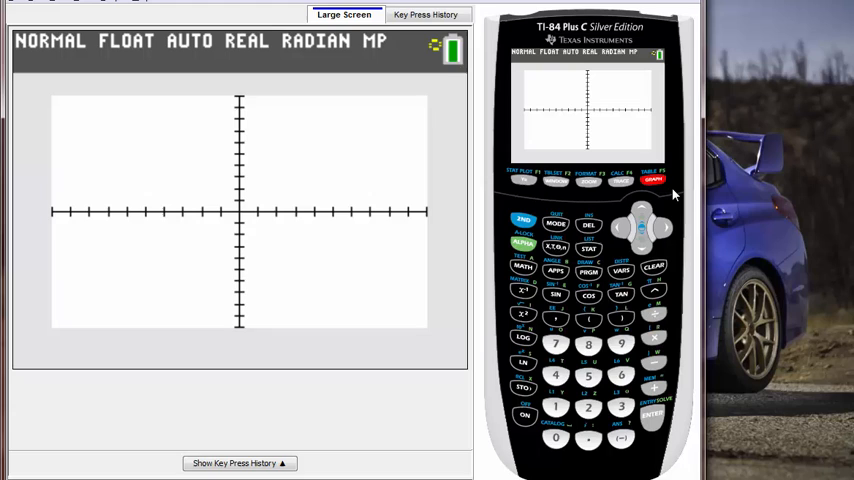